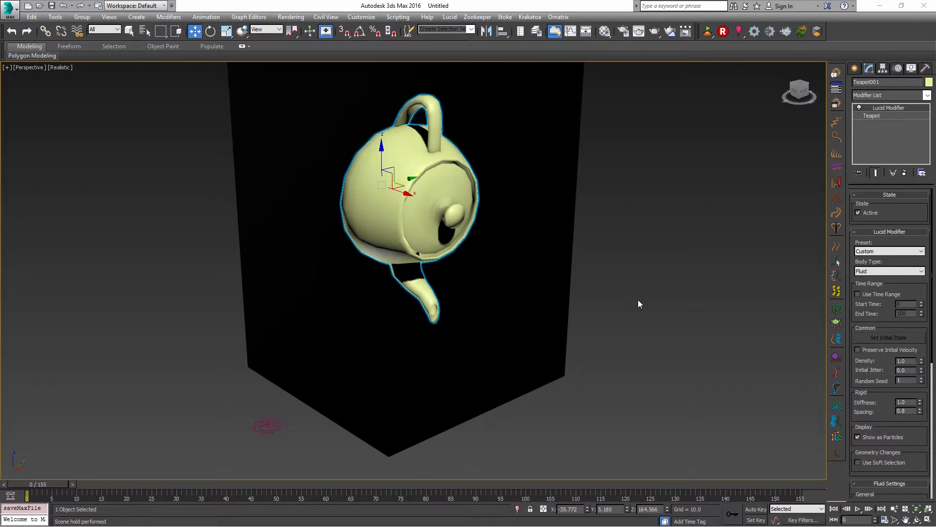
mouse_move(668, 377)
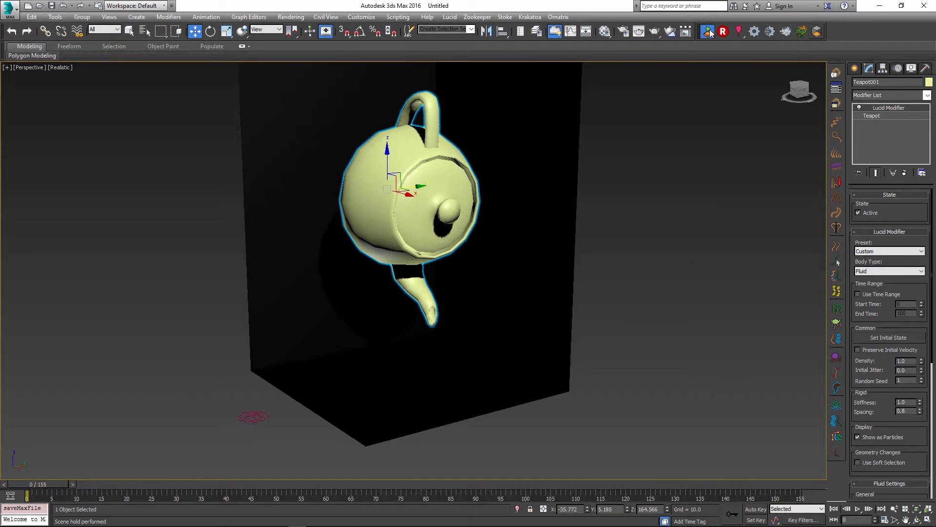
Scrub the timeline back to frame 0 and play the Lucid teapot fluid simulation.
left_click_drag(27, 497, 130, 497)
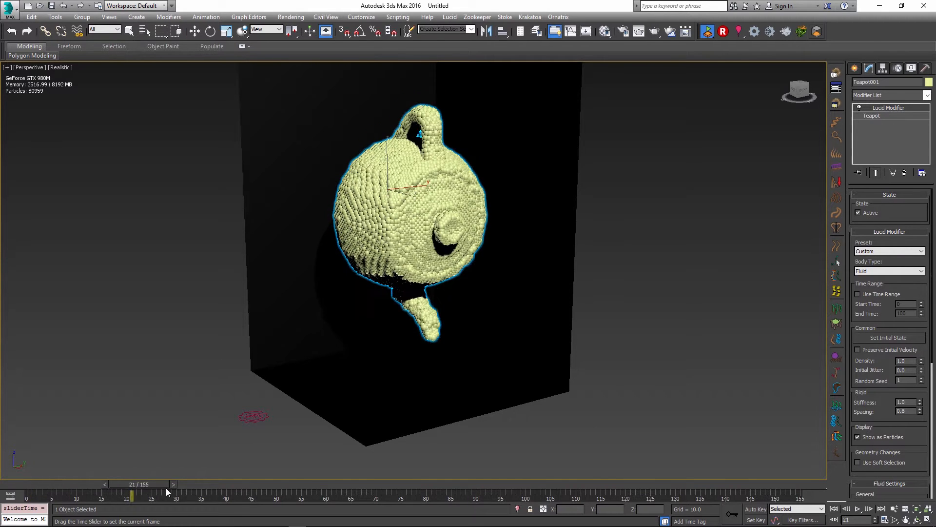
left_click_drag(131, 495, 678, 495)
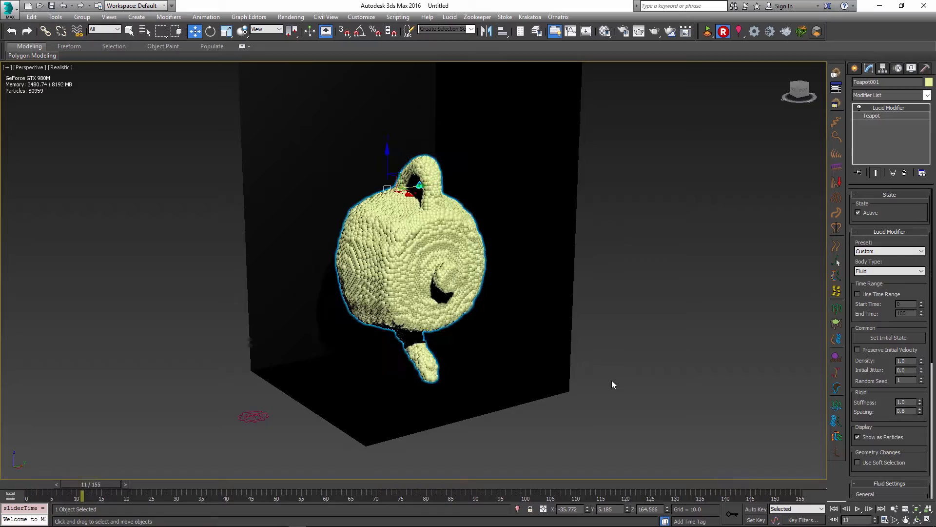
left_click_drag(82, 495, 102, 495)
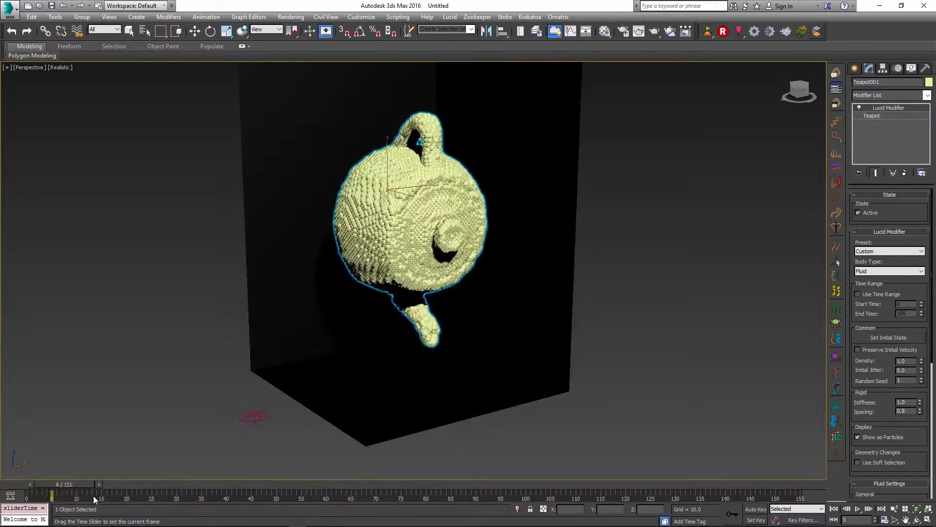
left_click_drag(93, 495, 27, 496)
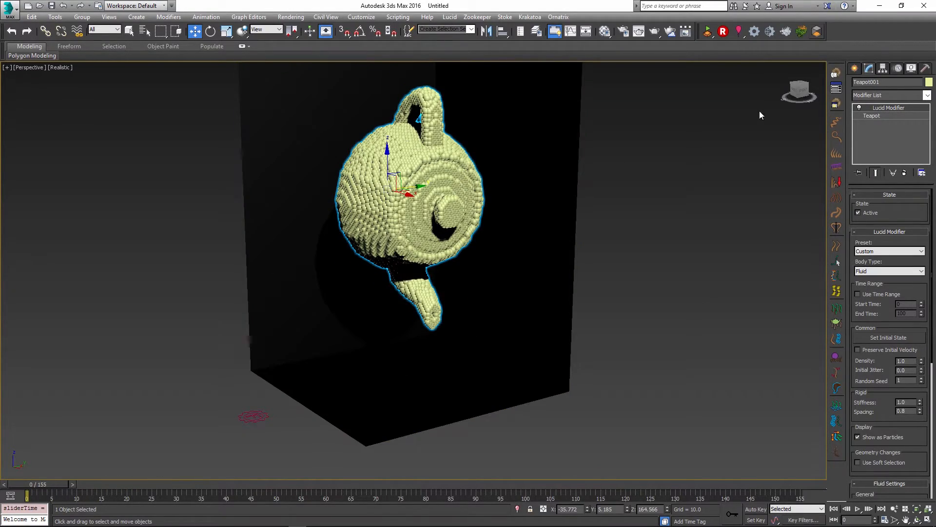
left_click(854, 509)
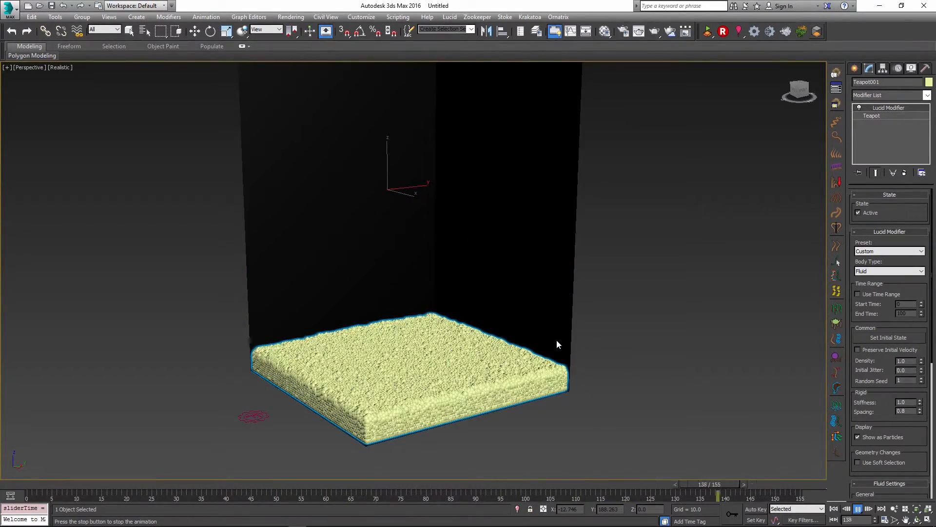
Set recorded playback Start Time to 28 and scrub to confirm the teapot holds shape.
left_click_drag(716, 495, 242, 495)
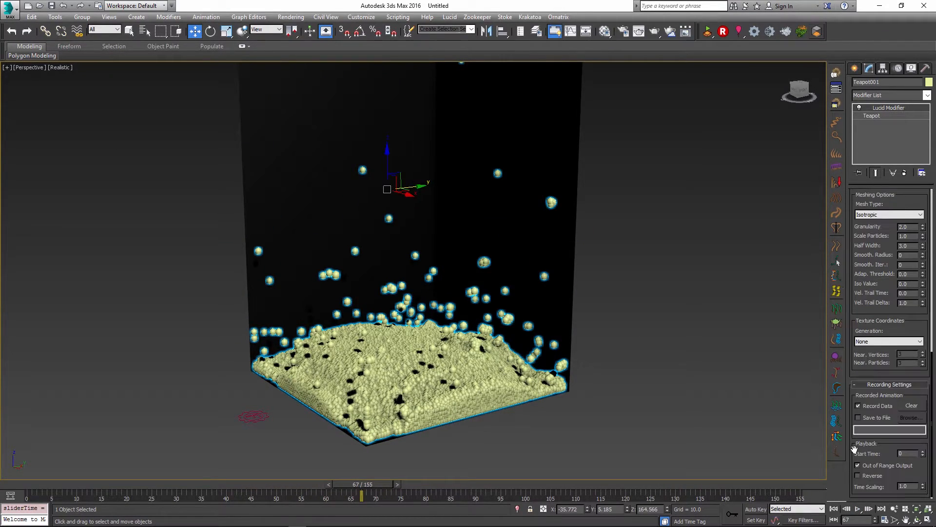
left_click(859, 465)
type("28")
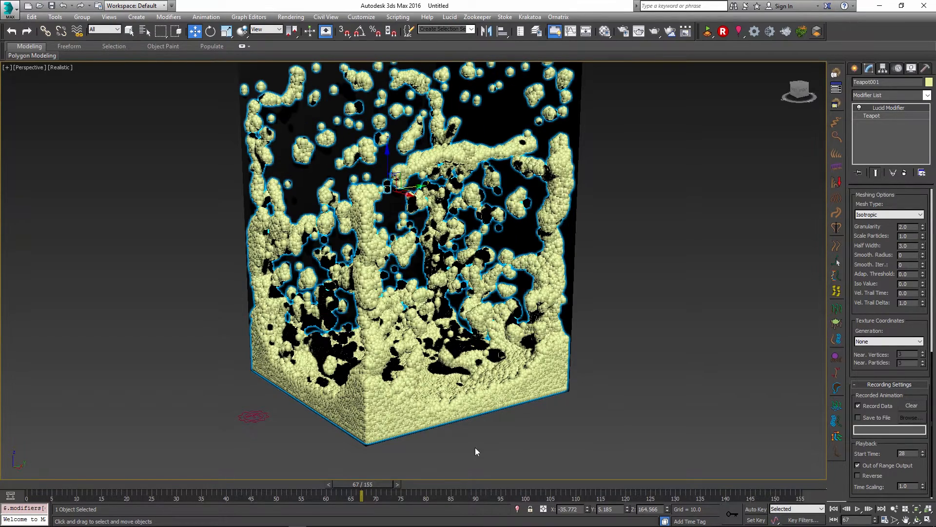
left_click_drag(362, 496, 45, 495)
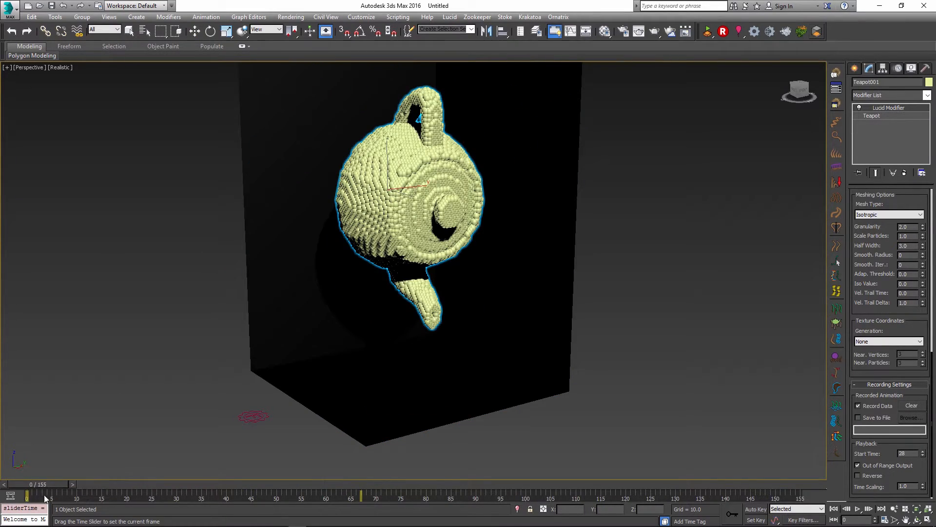
left_click_drag(45, 497, 250, 497)
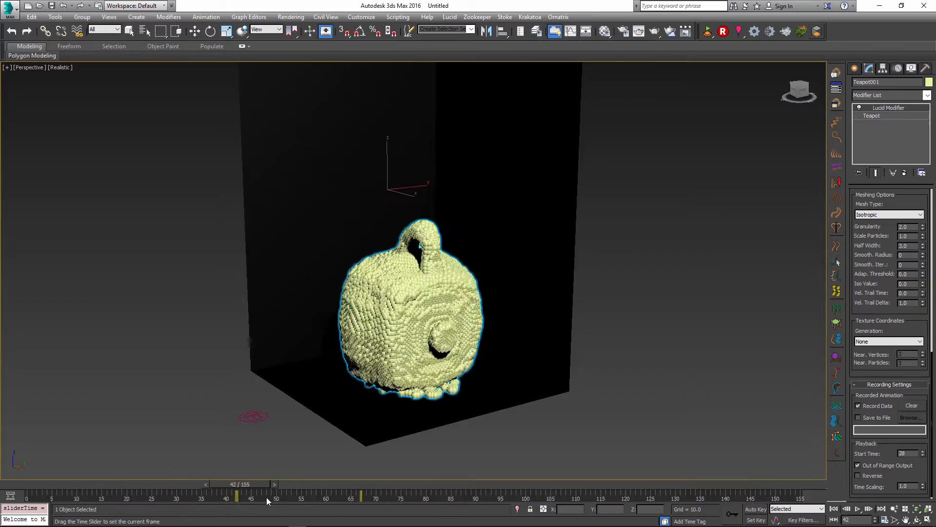
left_click_drag(251, 496, 266, 495)
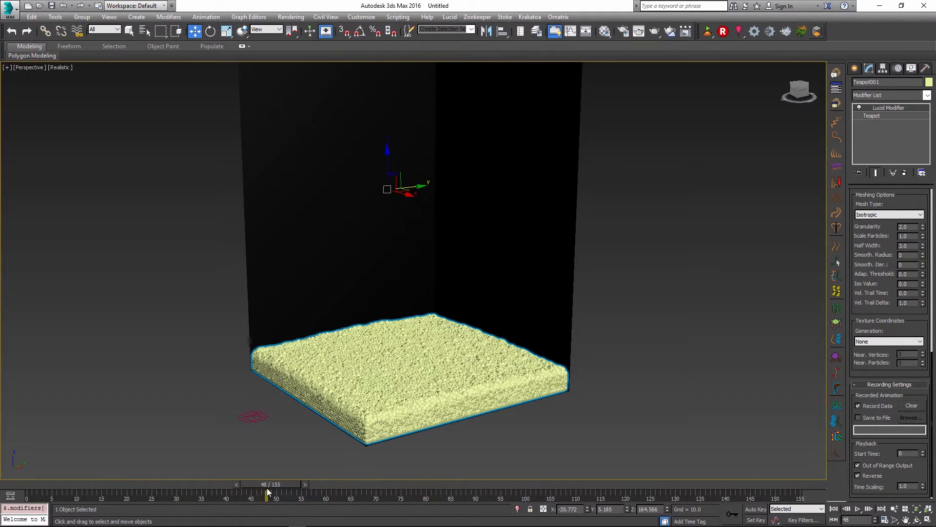
Scrub through the reversed recording, then play and stop it to watch liquid rise.
left_click_drag(267, 491, 102, 484)
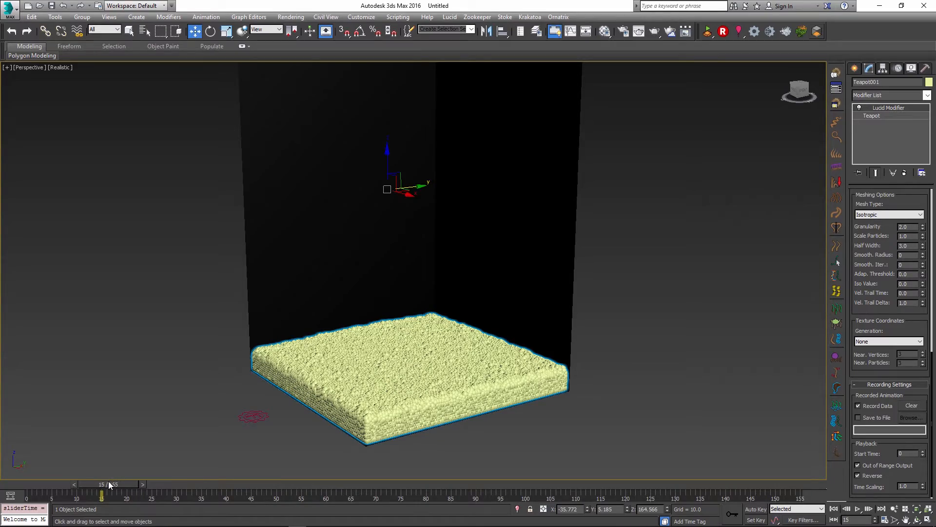
left_click_drag(101, 493, 380, 493)
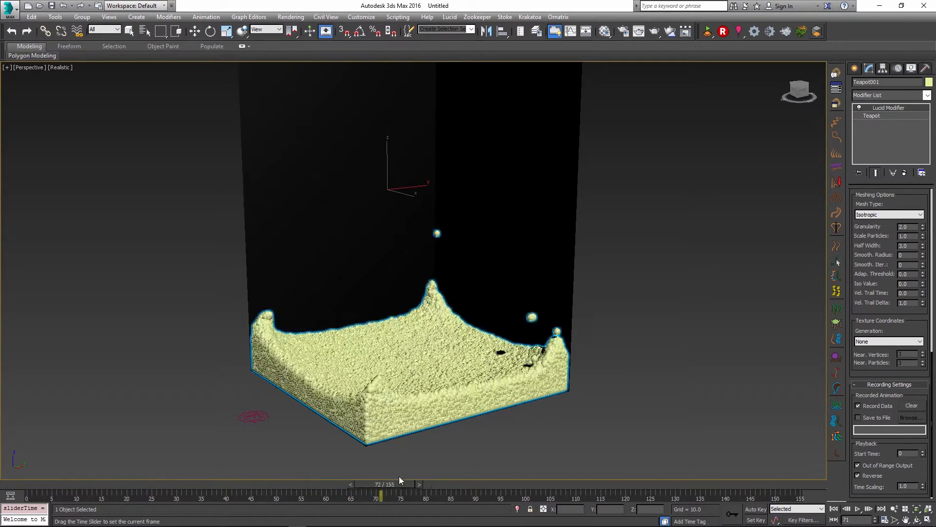
left_click_drag(380, 496, 668, 496)
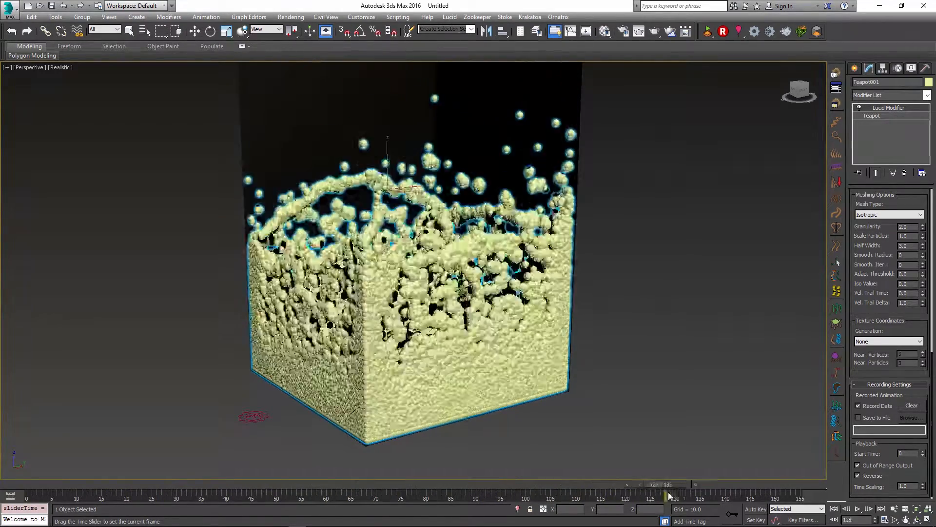
left_click_drag(669, 495, 782, 495)
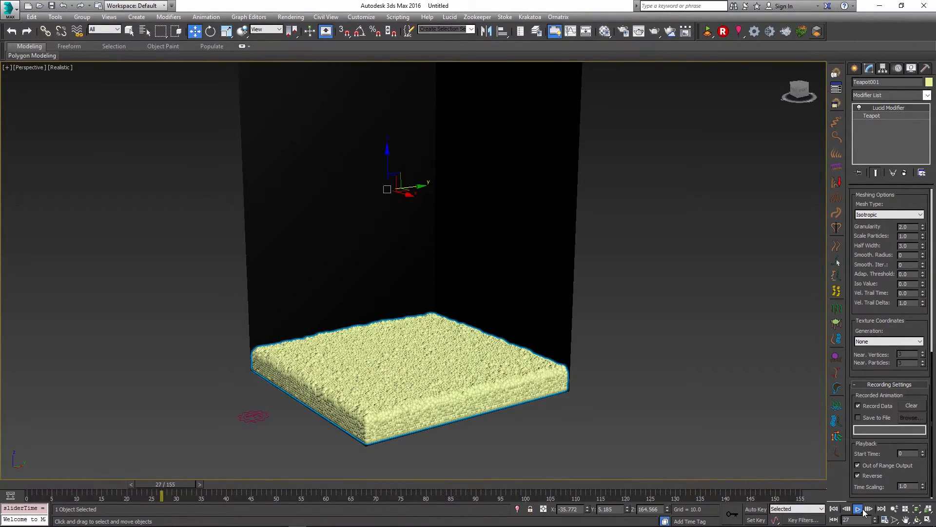
left_click(857, 509)
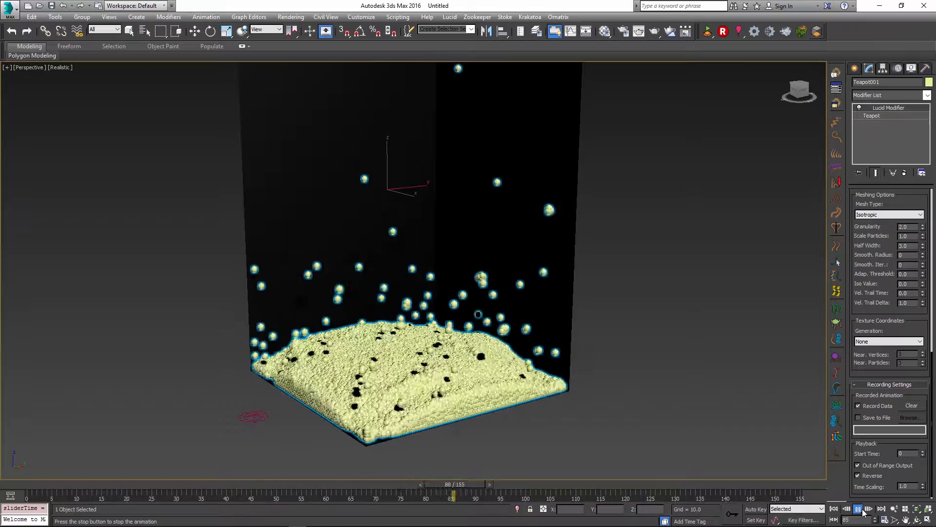
left_click(869, 509)
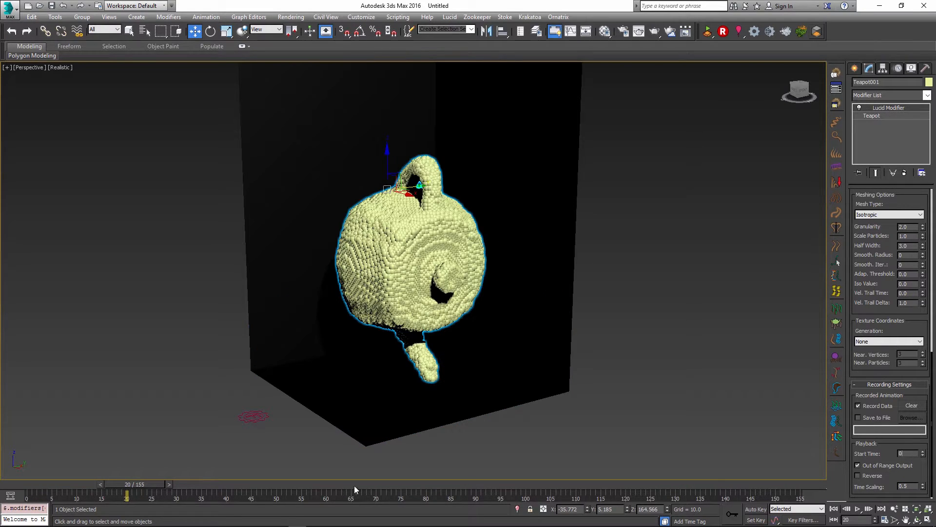
Scrub into the splash section and play the simulation with keyed time scaling.
left_click_drag(127, 494, 475, 495)
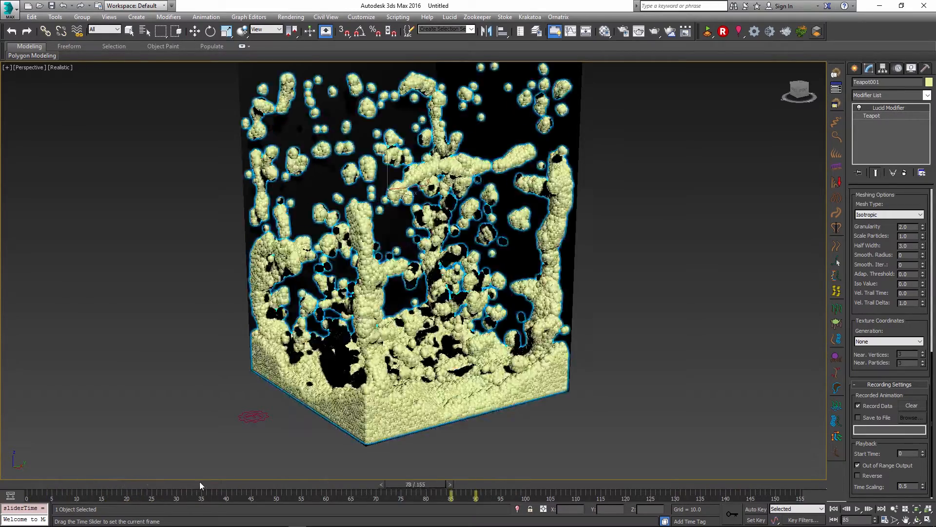
left_click(858, 509)
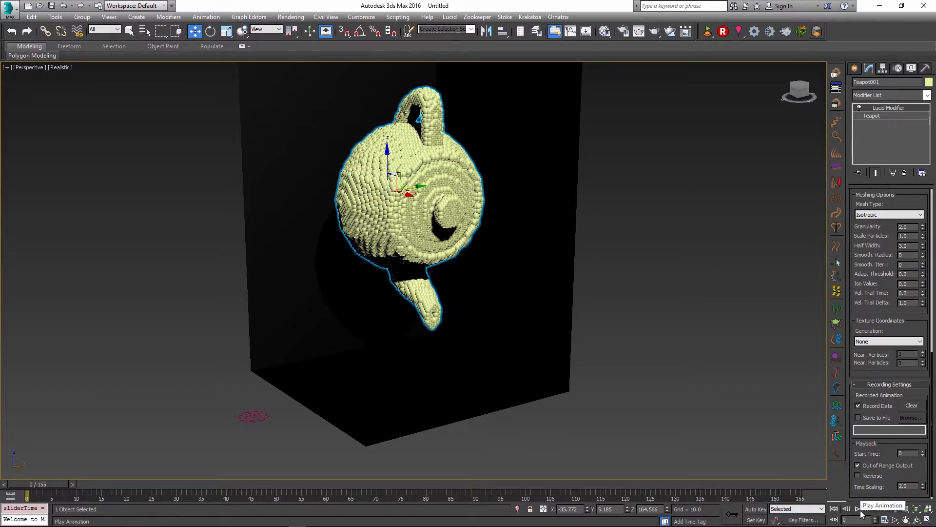
left_click(859, 508)
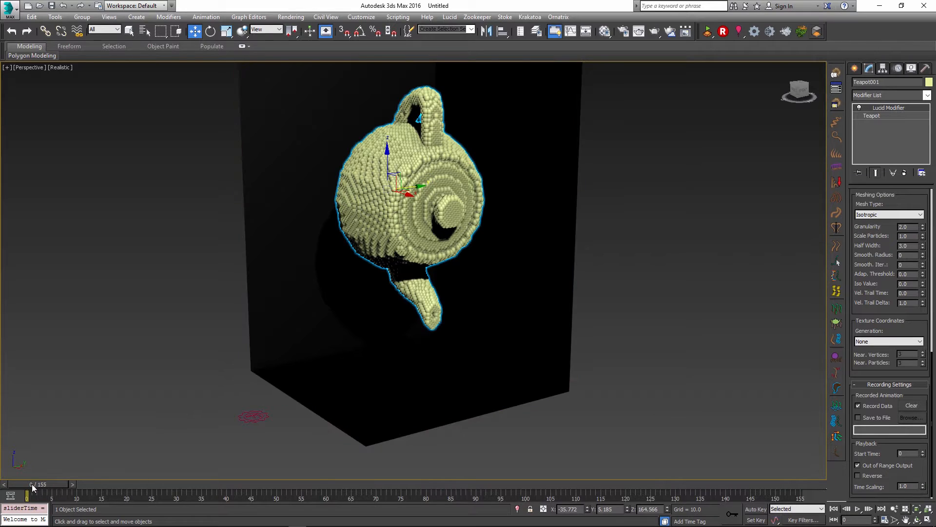
Go to frame 20, enable Auto Key, and key Time Scaling at 0.2.
left_click_drag(27, 494, 76, 494)
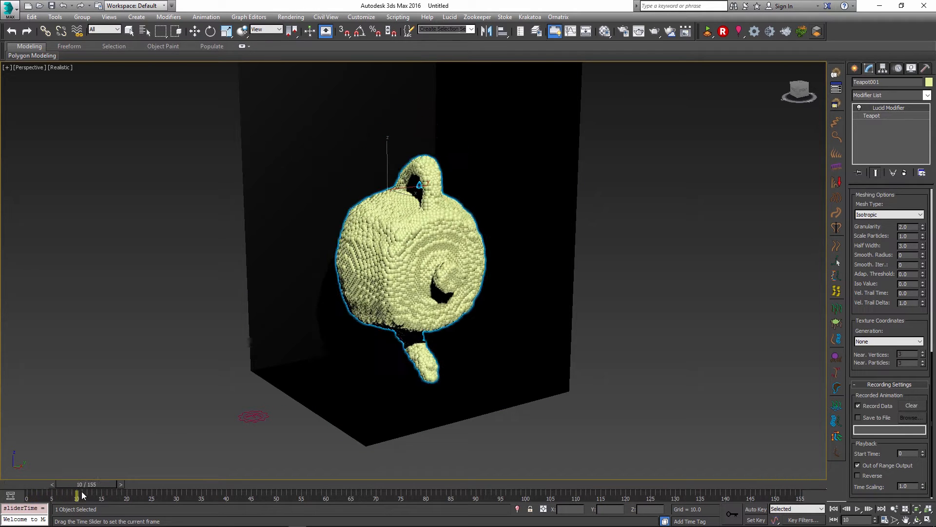
left_click_drag(76, 496, 117, 496)
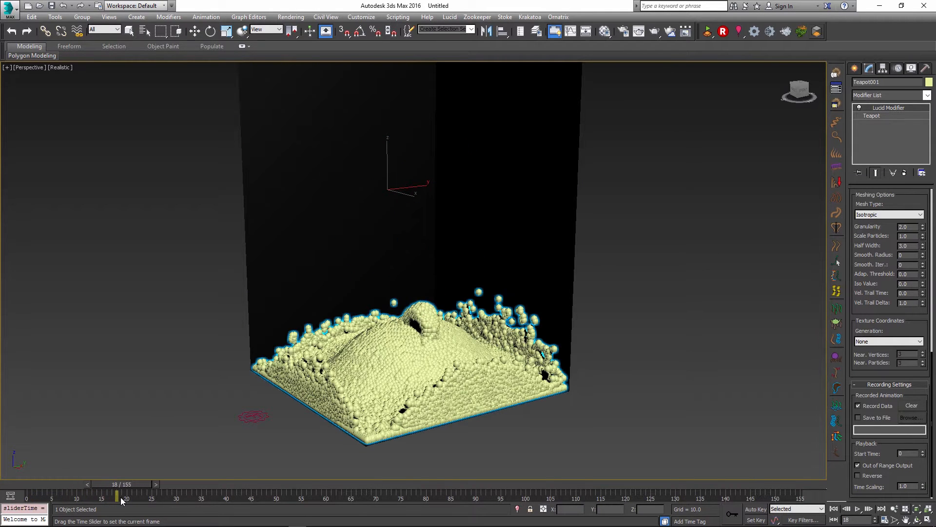
left_click_drag(116, 495, 127, 494)
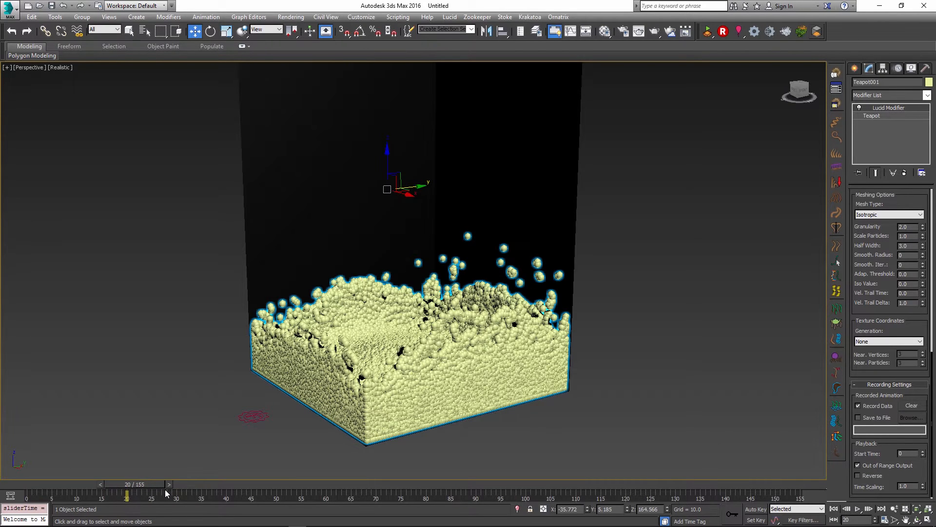
left_click(755, 508)
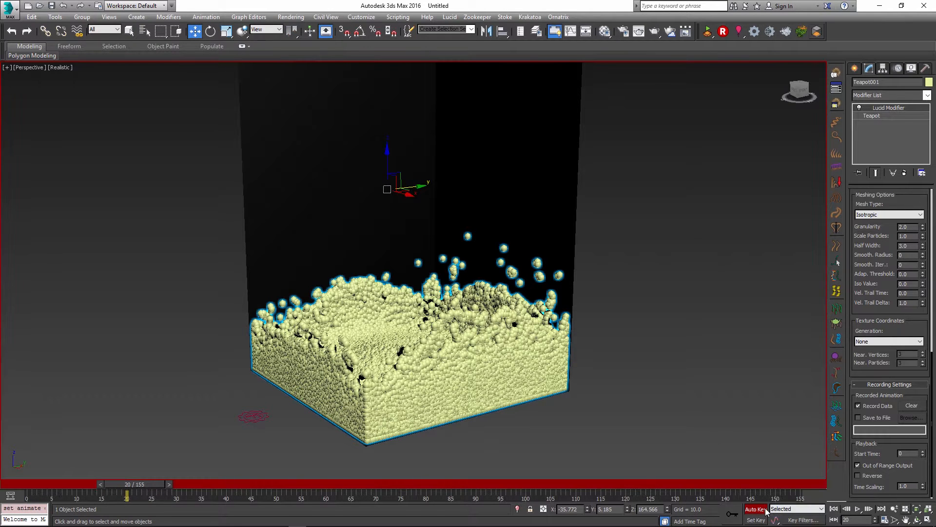
left_click(756, 509)
type("0.2")
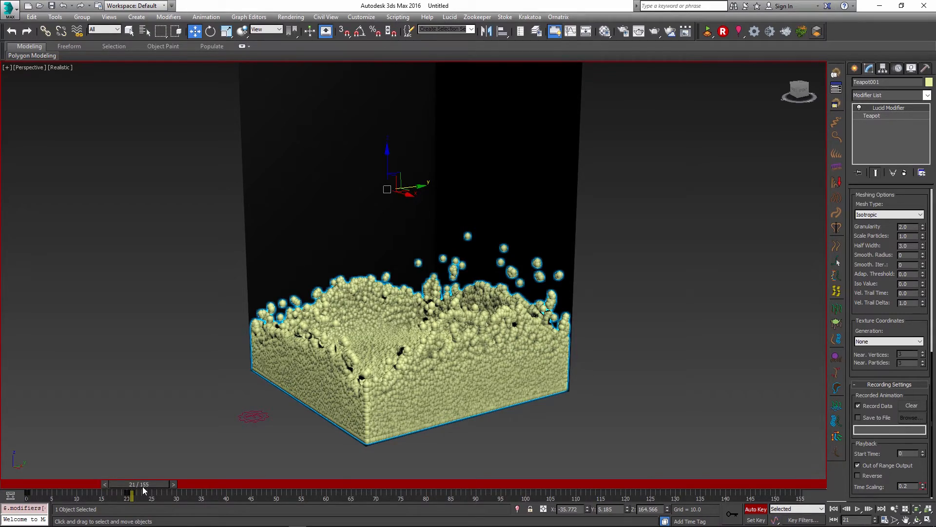
Advance through the slowed splash to frame 91 and key Time Scaling back to 1.0.
left_click_drag(131, 495, 176, 496)
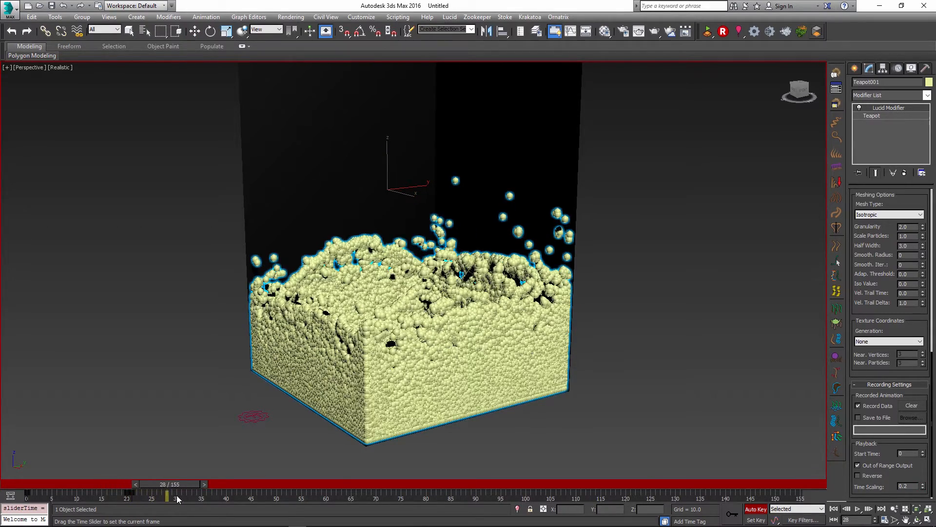
left_click_drag(178, 496, 226, 497)
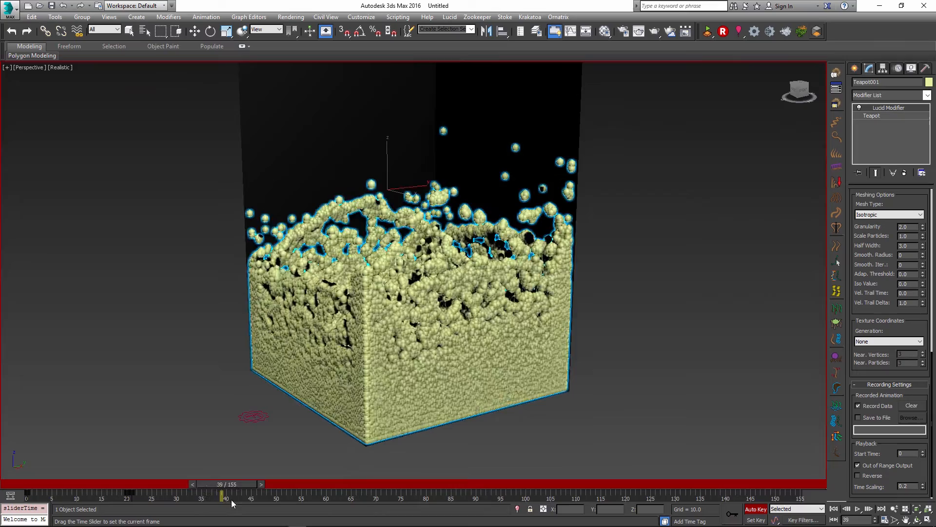
left_click_drag(225, 496, 375, 497)
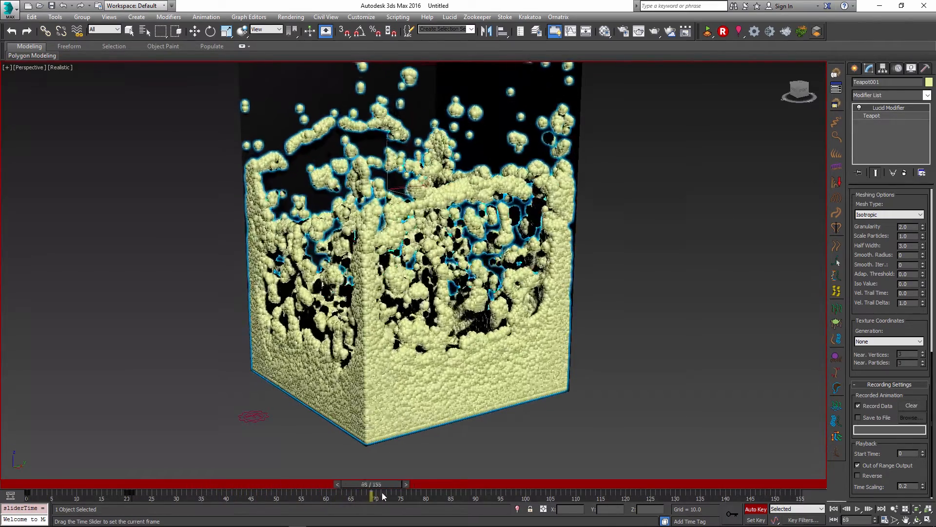
left_click_drag(374, 496, 478, 496)
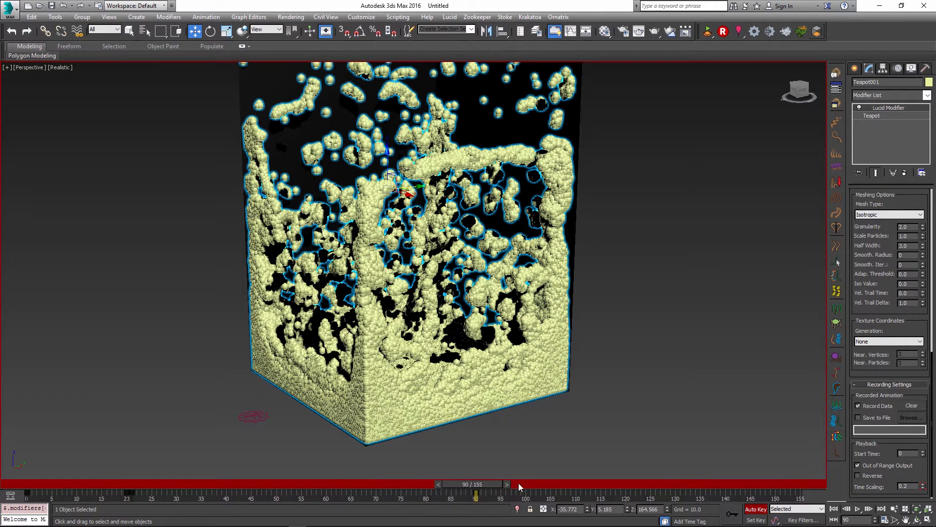
left_click(510, 484)
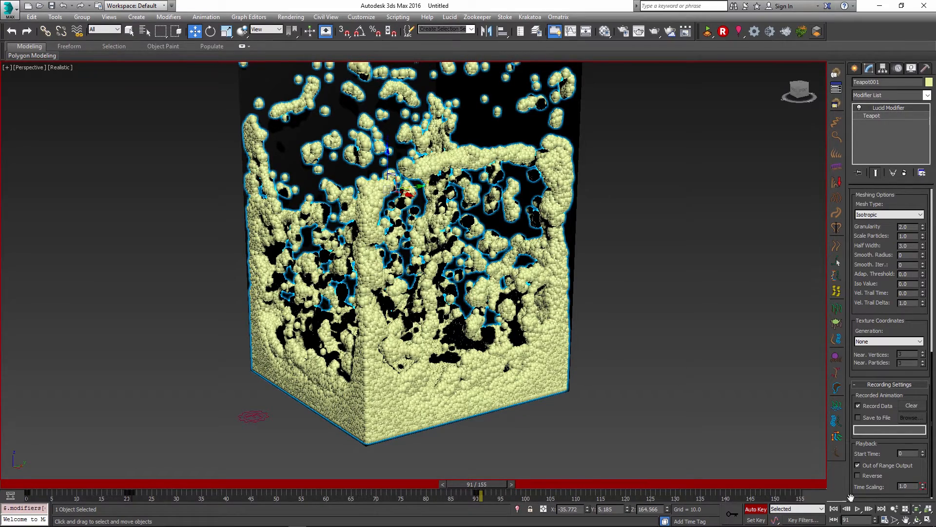
left_click(858, 508)
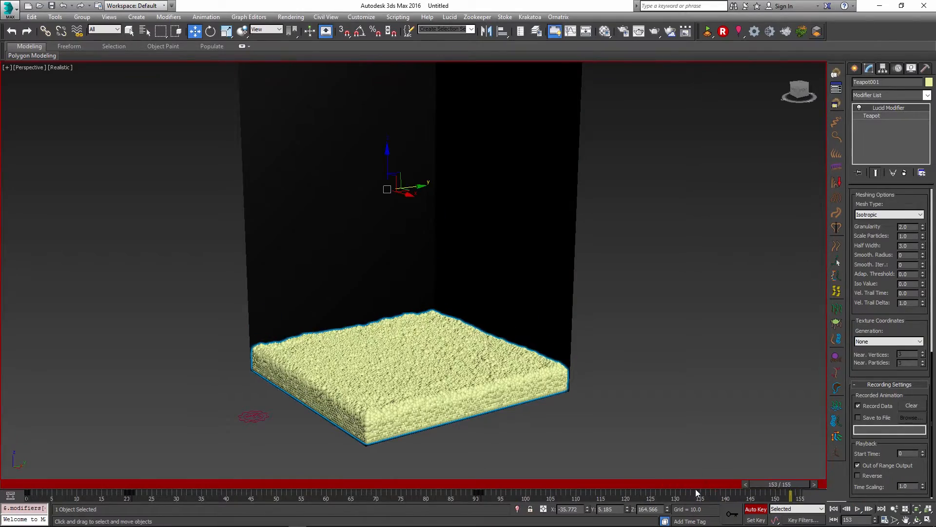
left_click_drag(788, 495, 128, 495)
type("0.12")
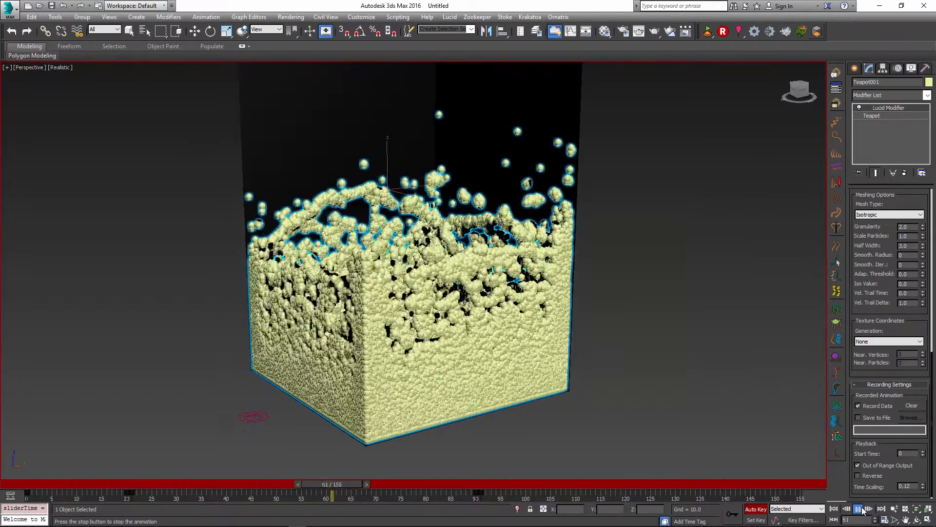
left_click(857, 509)
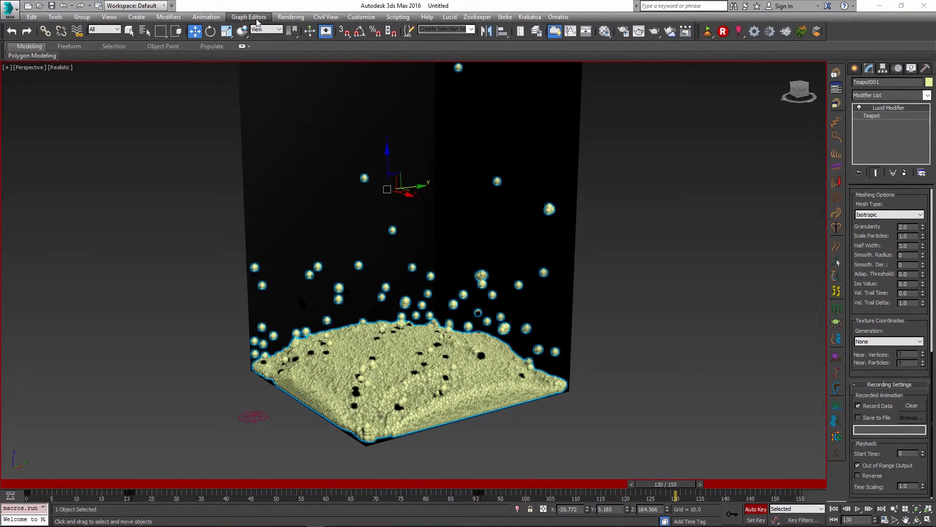
Open Track View - Curve Editor from Graph Editors and expand the Lucid Modifier tracks.
left_click(248, 16)
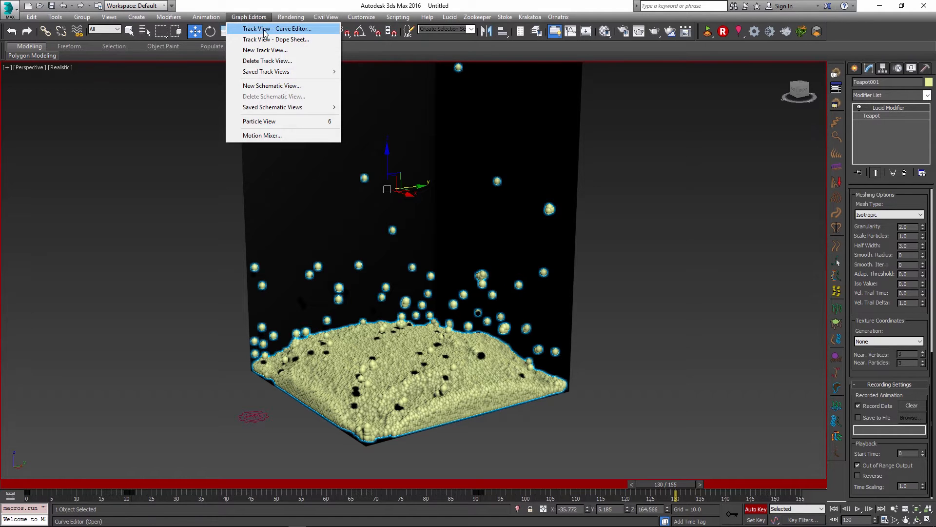
left_click(276, 29)
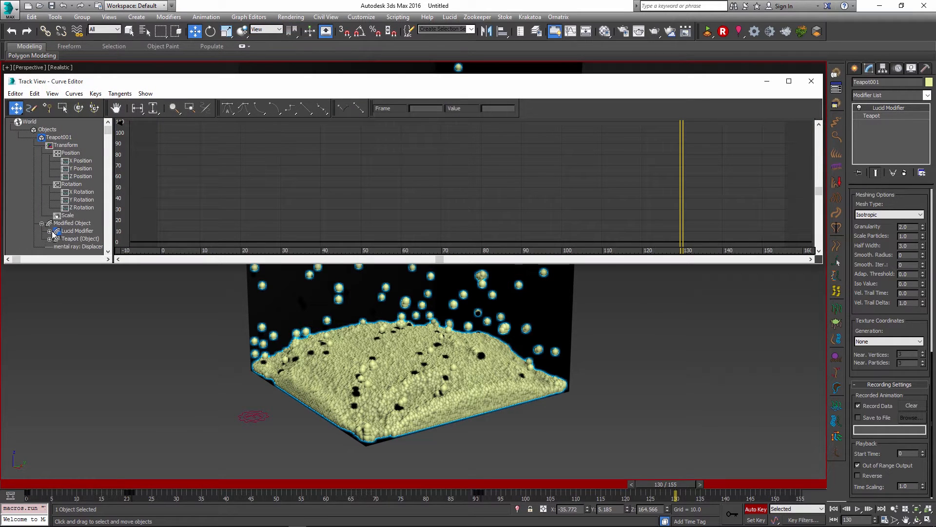
left_click(50, 231)
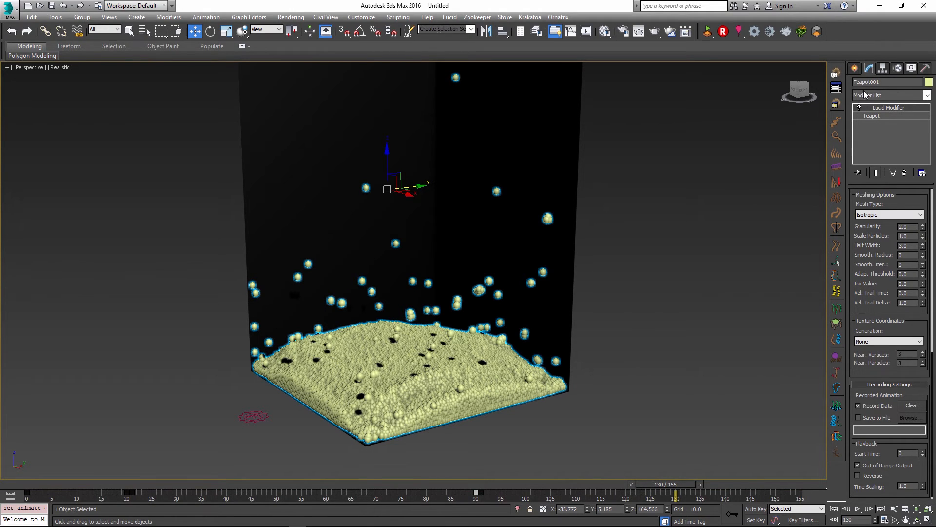
mouse_move(821, 471)
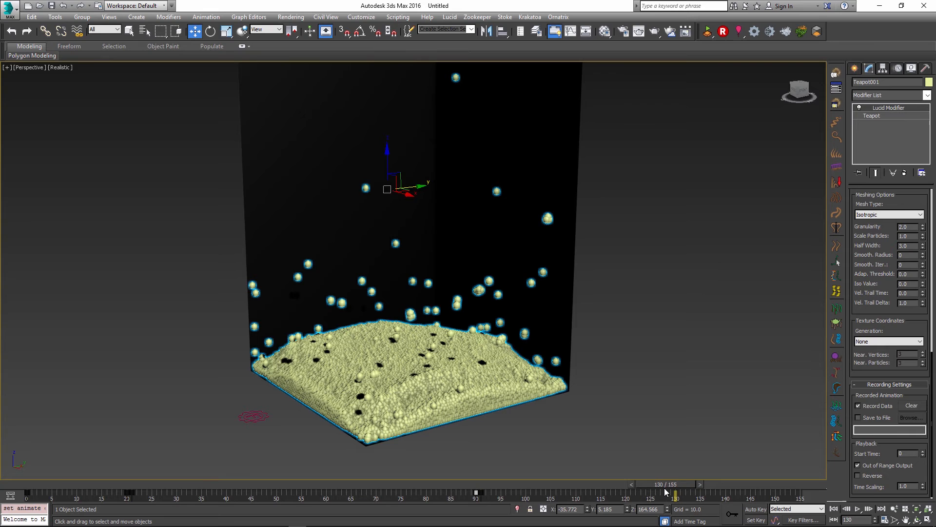
mouse_move(722, 317)
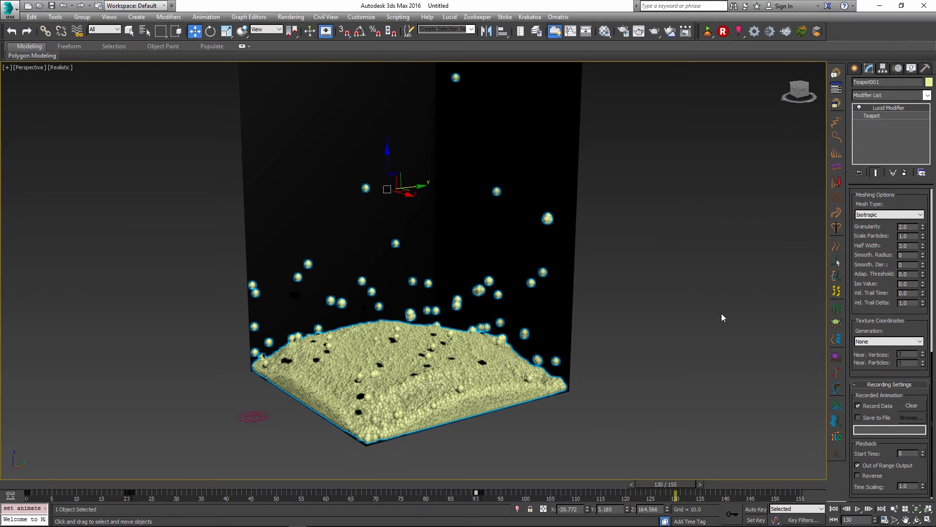
Close the Curve Editor window to return to the fluid scene.
left_click(558, 369)
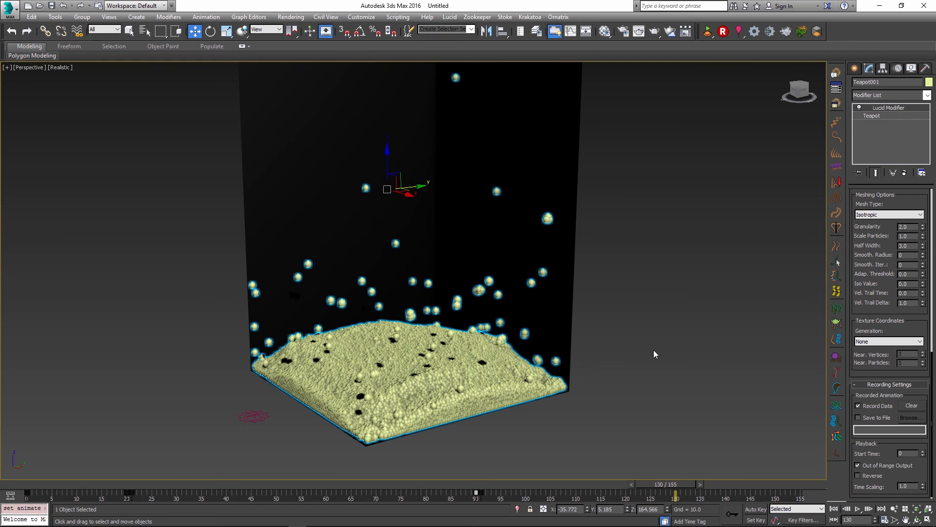
mouse_move(612, 411)
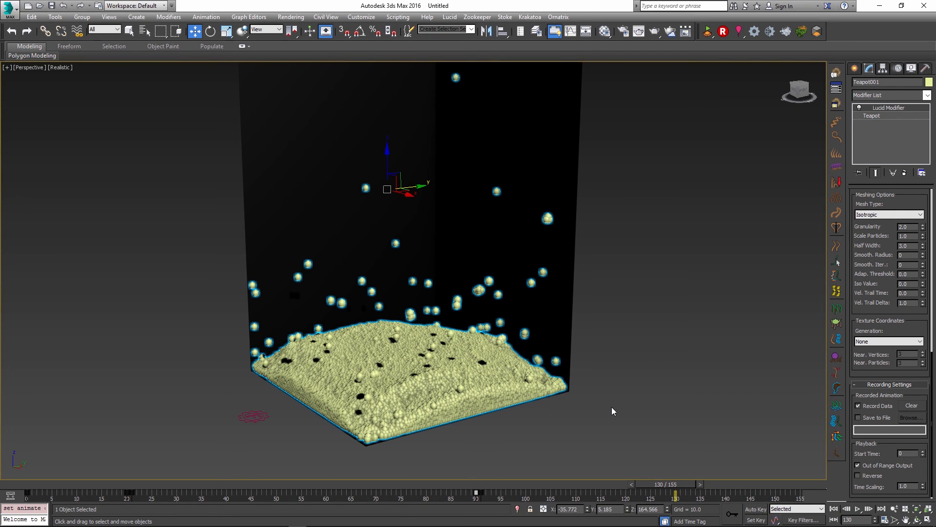